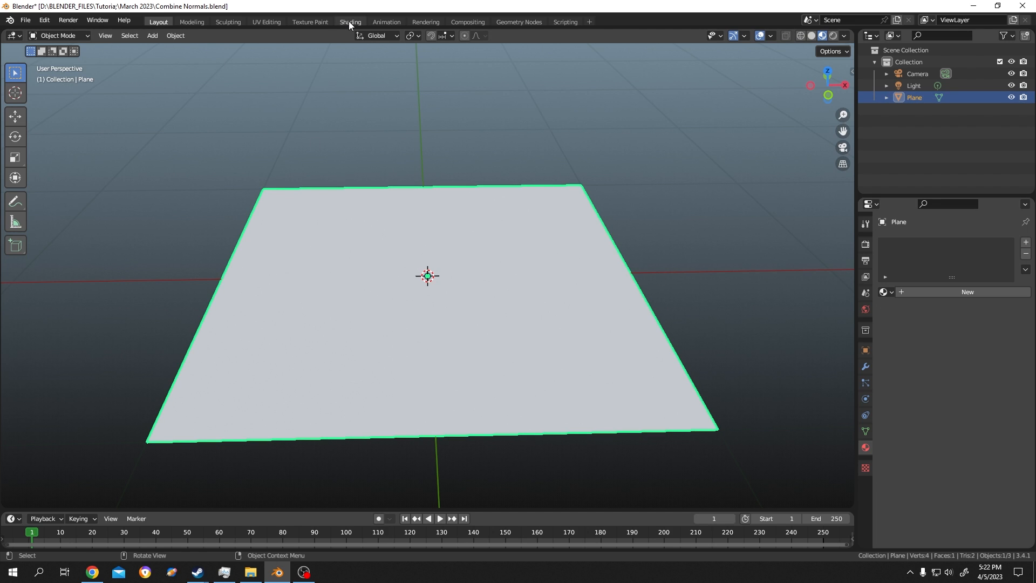
Step: Create a new node-based material for the selected plane in the Shading workspace
click(350, 22)
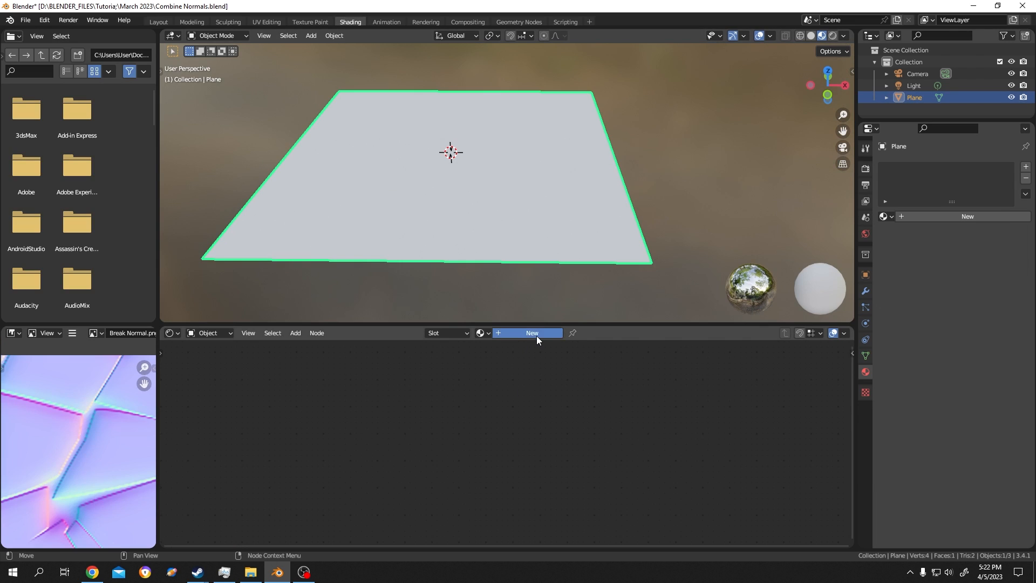
click(531, 332)
text(MIX)
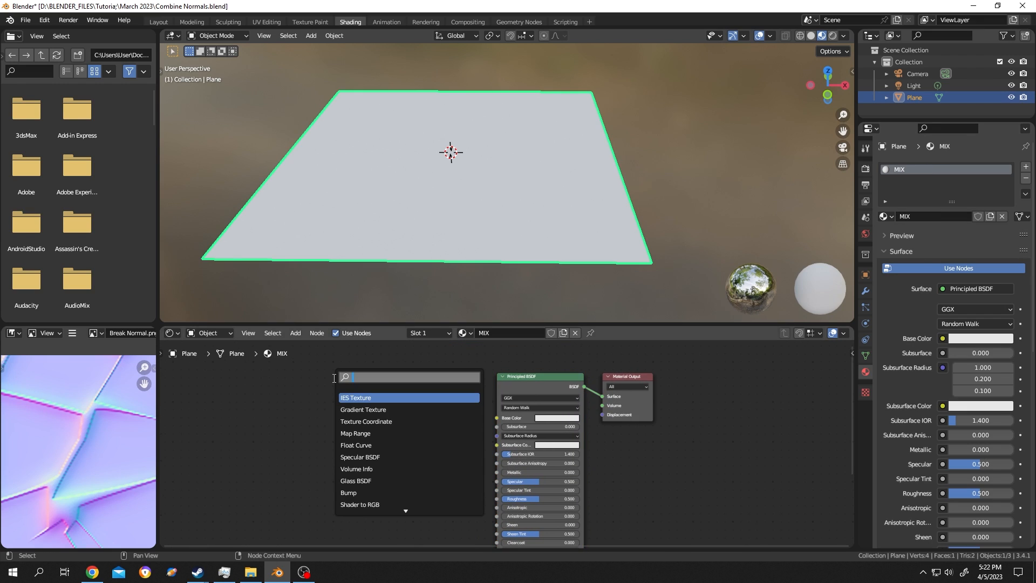
Step: Add two Image Texture nodes stacked to the left of the Principled BSDF
text(image)
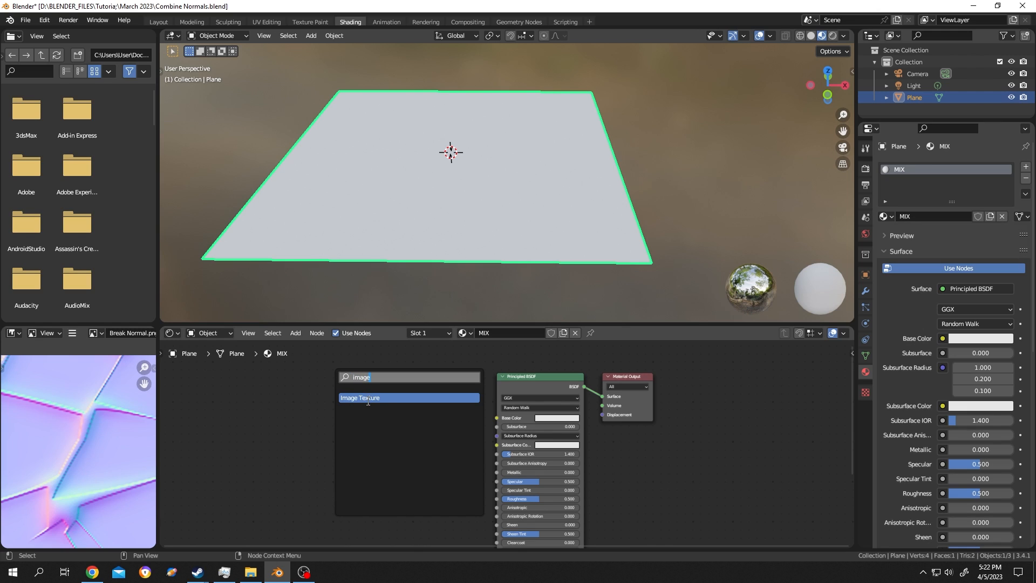
click(360, 397)
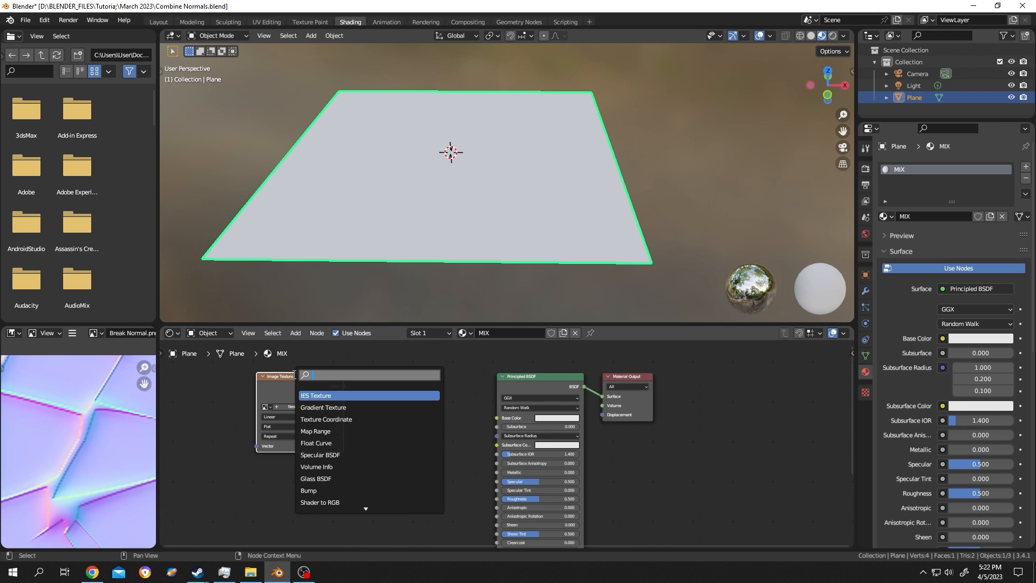
text(image)
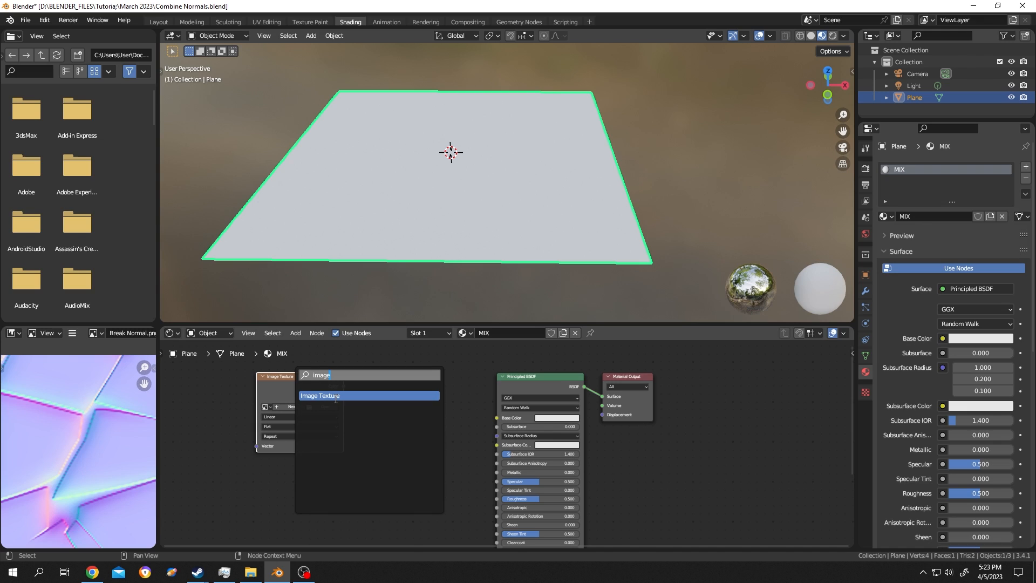
click(319, 395)
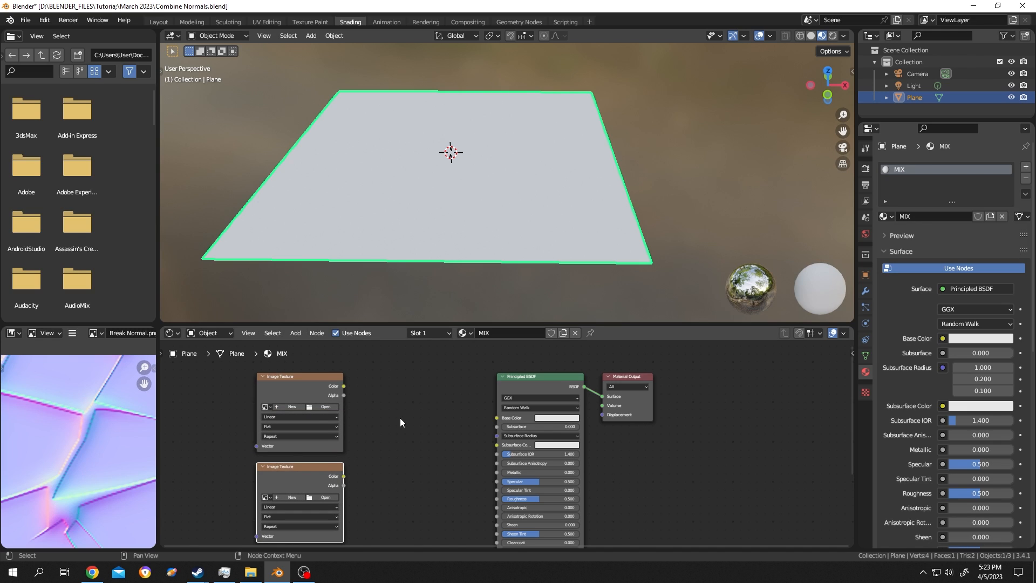
Step: Add a Normal Map node and a Mix Color node between the textures and the shader
text(no)
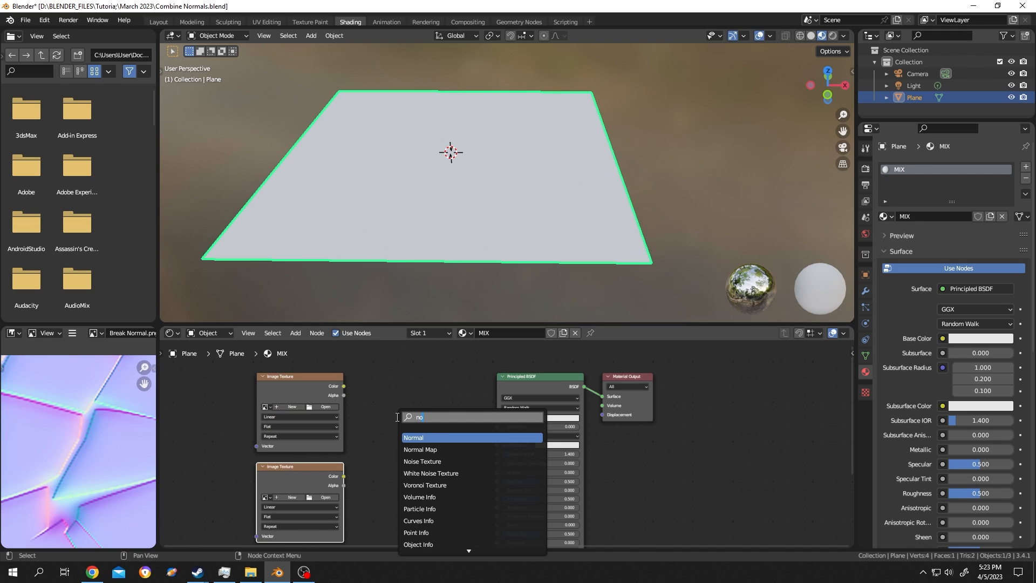
click(420, 449)
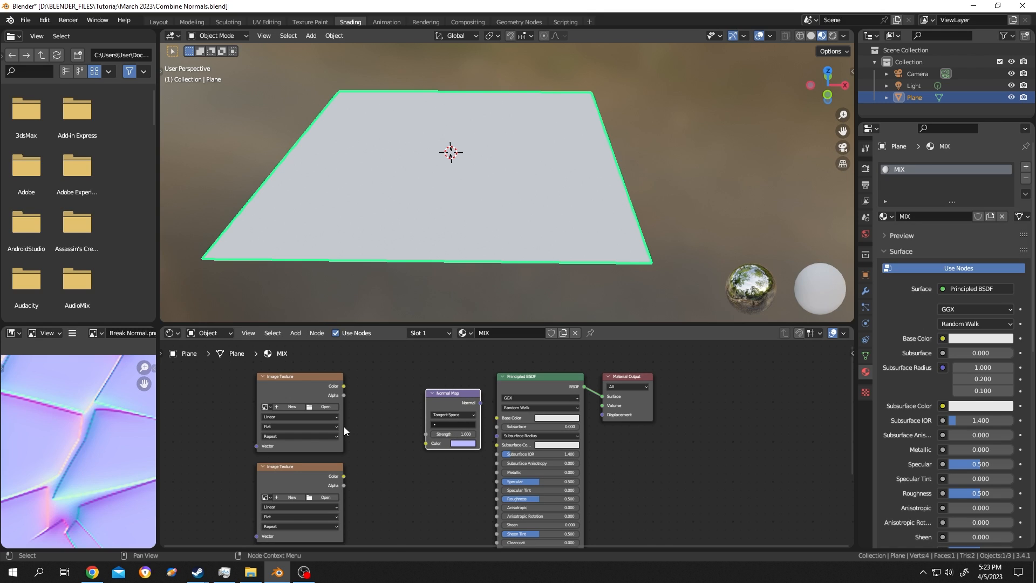
mouse_move(361, 421)
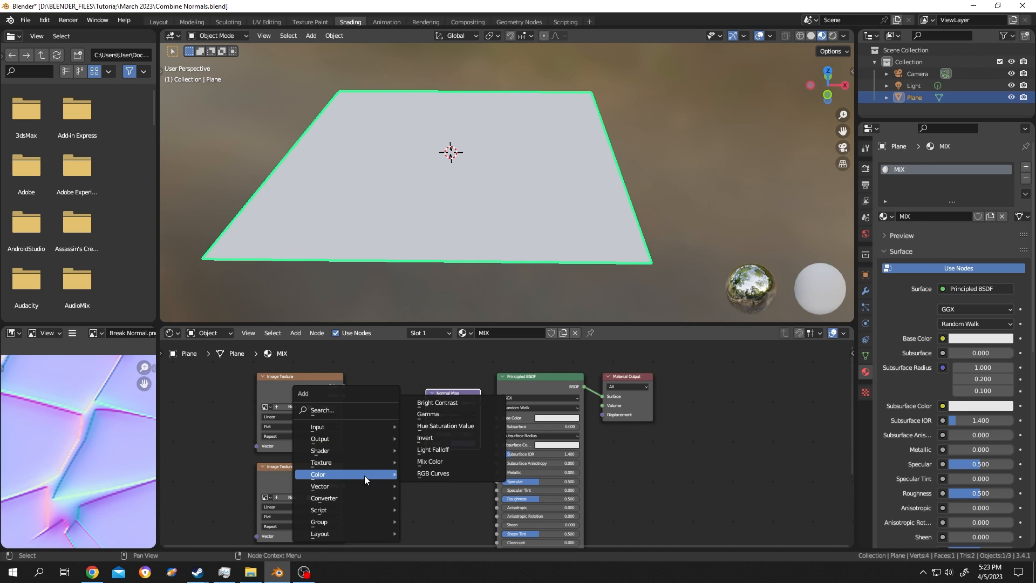
click(429, 461)
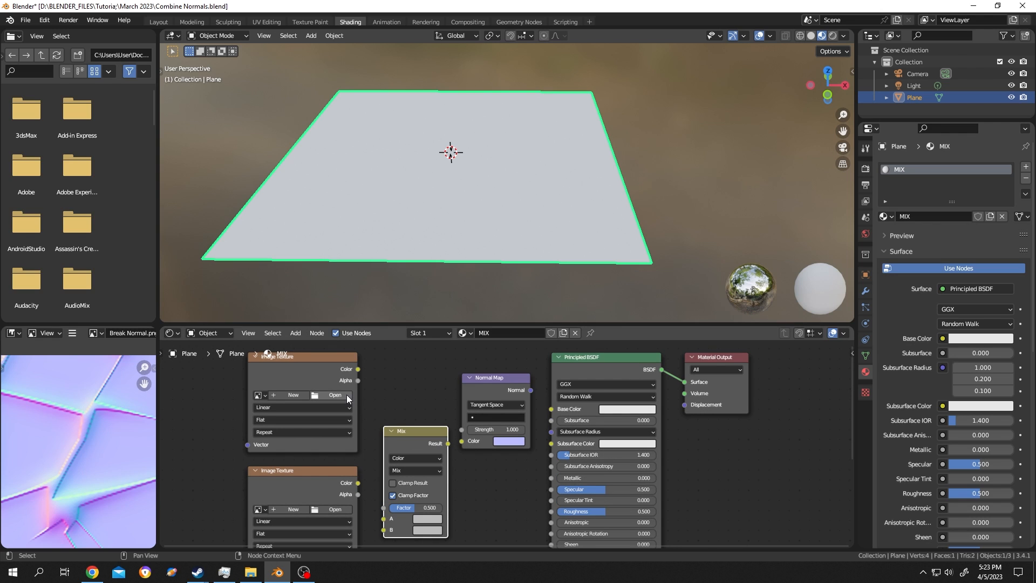
Step: Load Stone Wall_Normal.png and Break Normal.png into the two Image Texture nodes
click(335, 396)
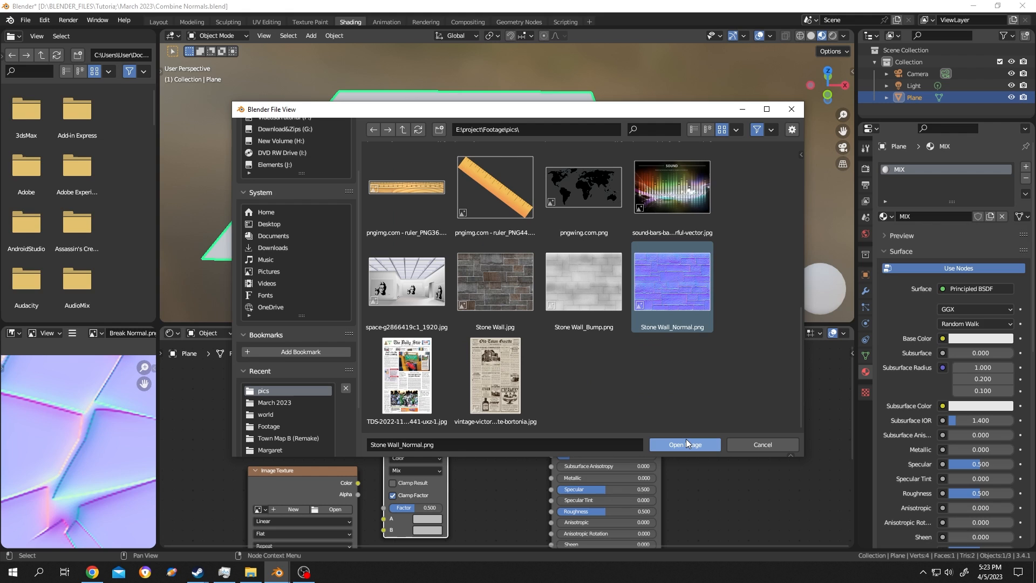
click(684, 443)
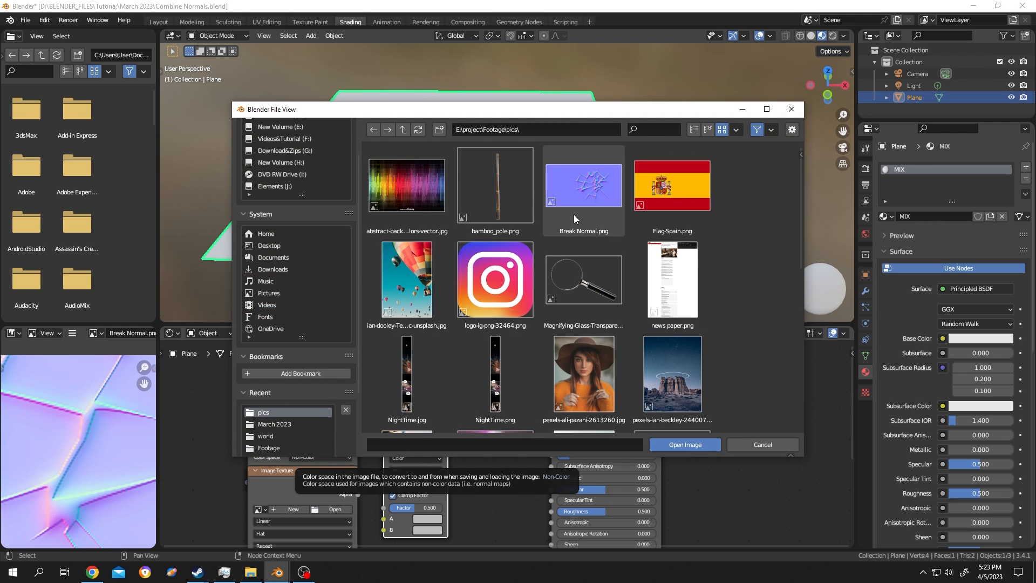
click(684, 444)
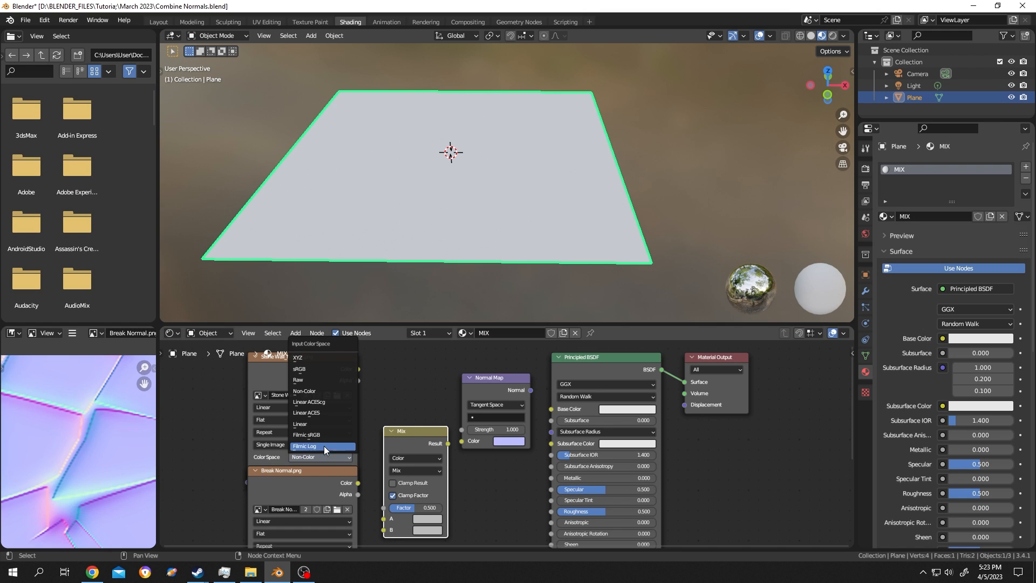
mouse_move(323, 391)
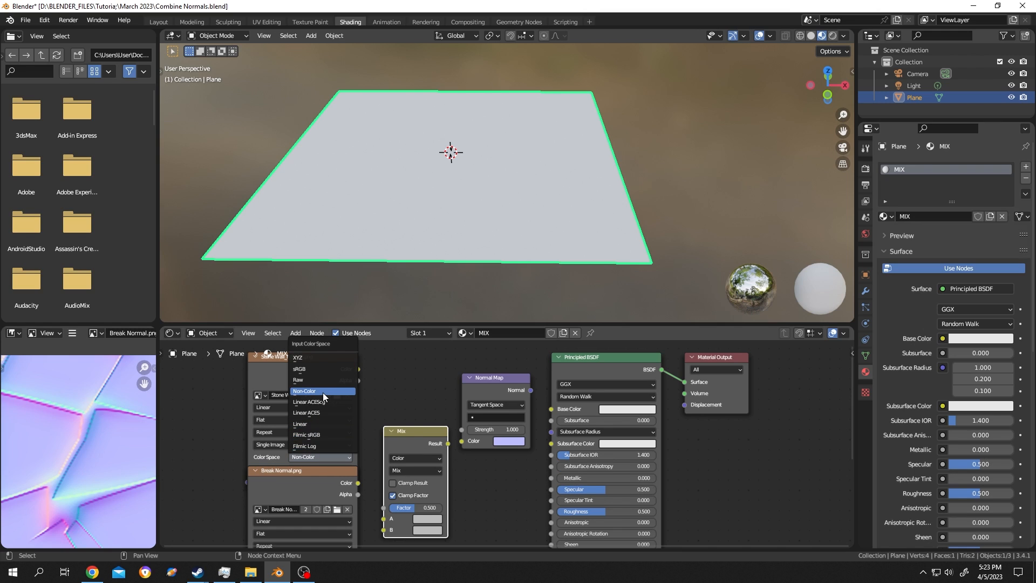
Step: Set the Stone Wall texture to Non-Color and link its Color to the Mix A input
click(304, 391)
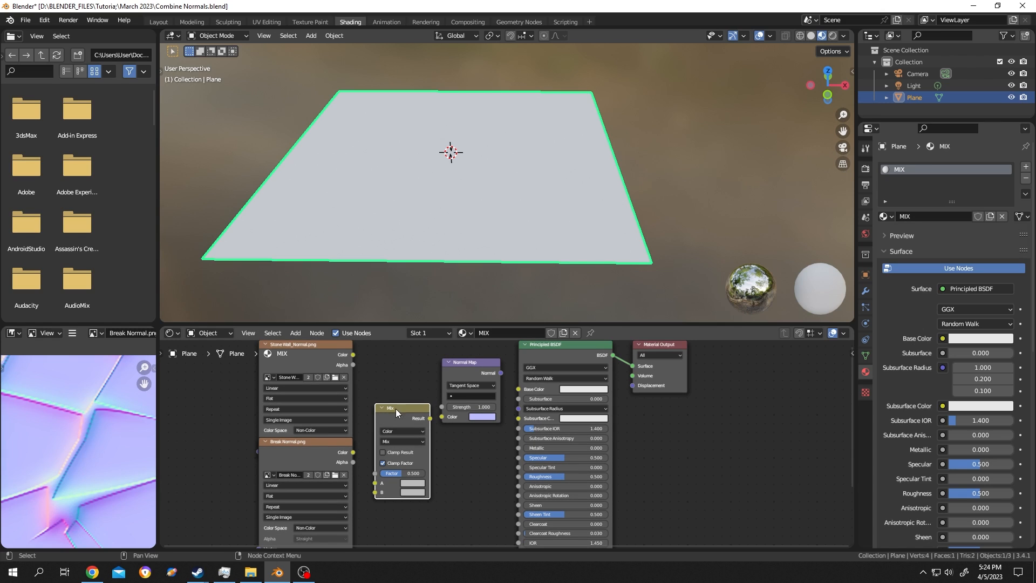
drag(351, 354, 376, 483)
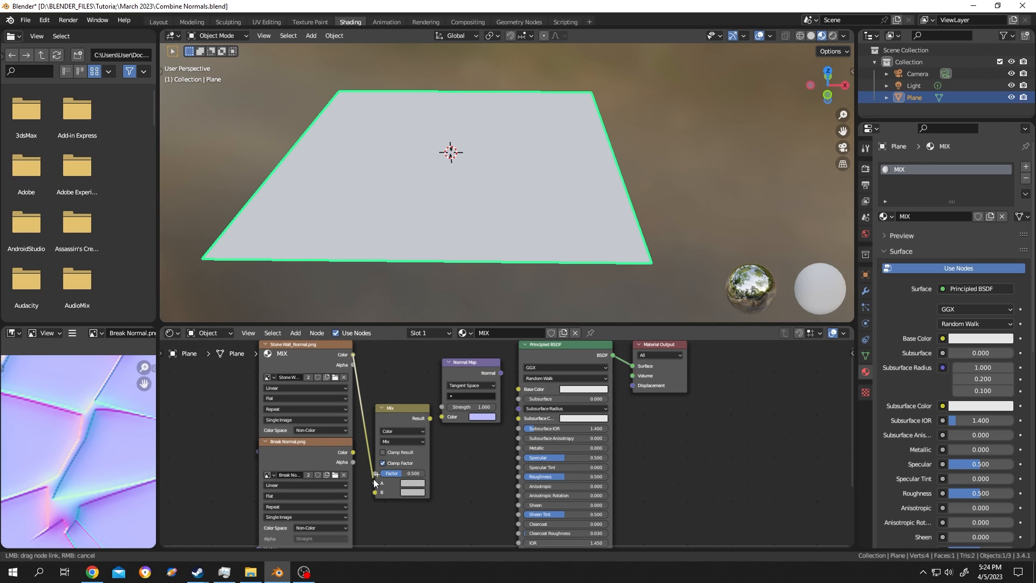